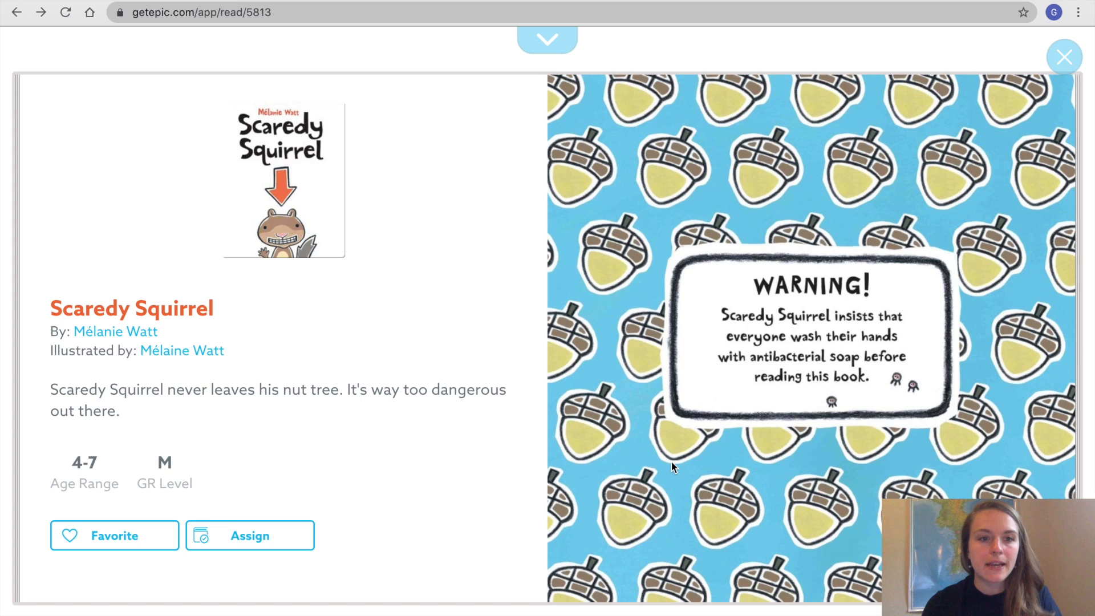
{"action": "mouse_move", "coordinate": [939, 264]}
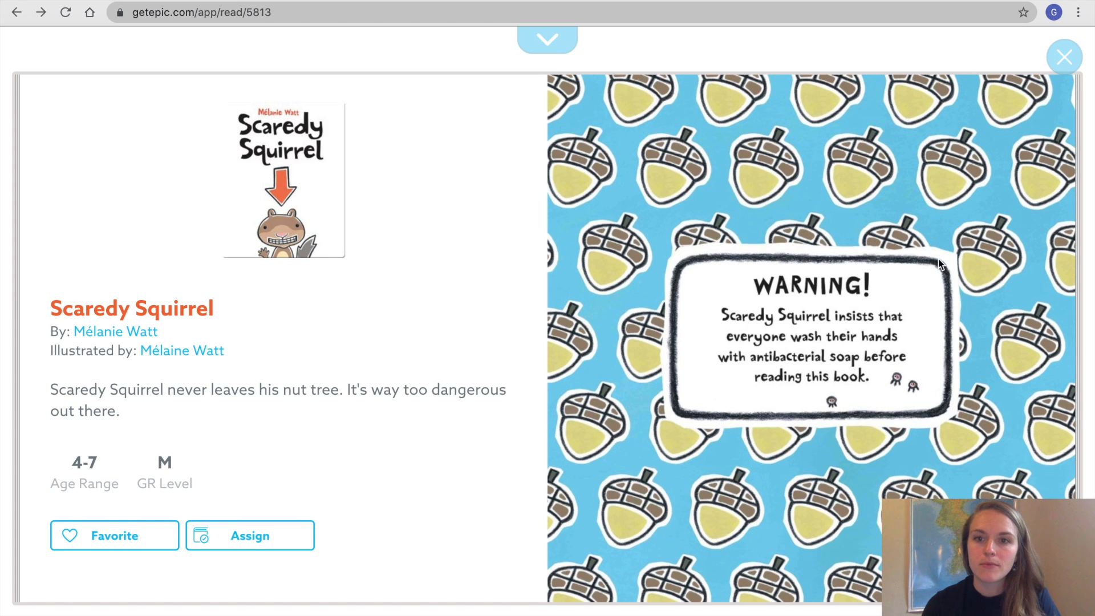
{"action": "mouse_move", "coordinate": [935, 339]}
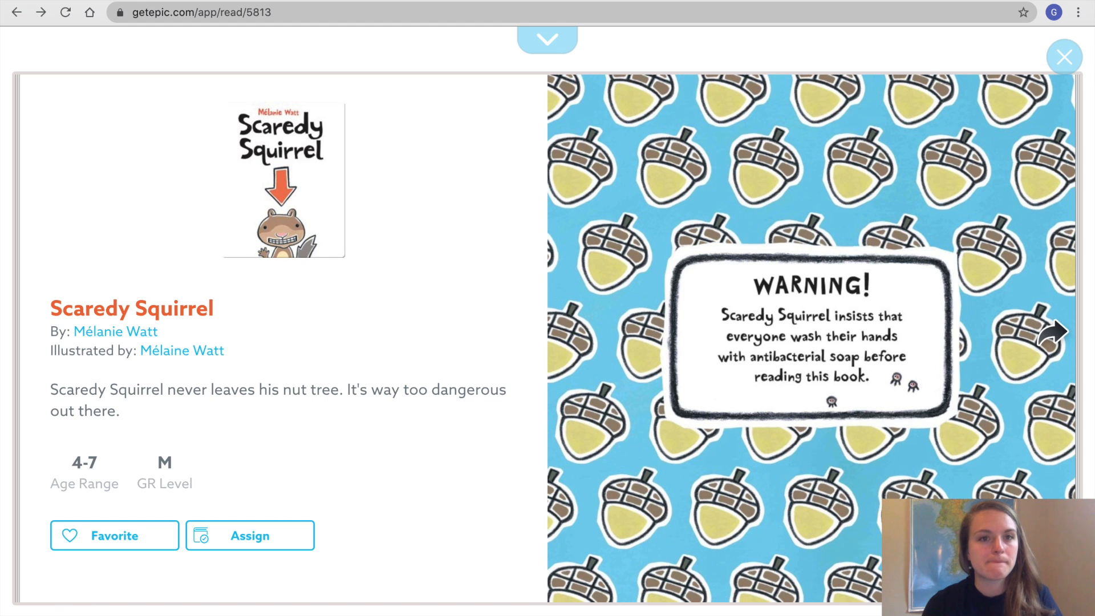
Turn from the info and warning page to the dedication and title page spread
{"action": "left_click", "coordinate": [1055, 333]}
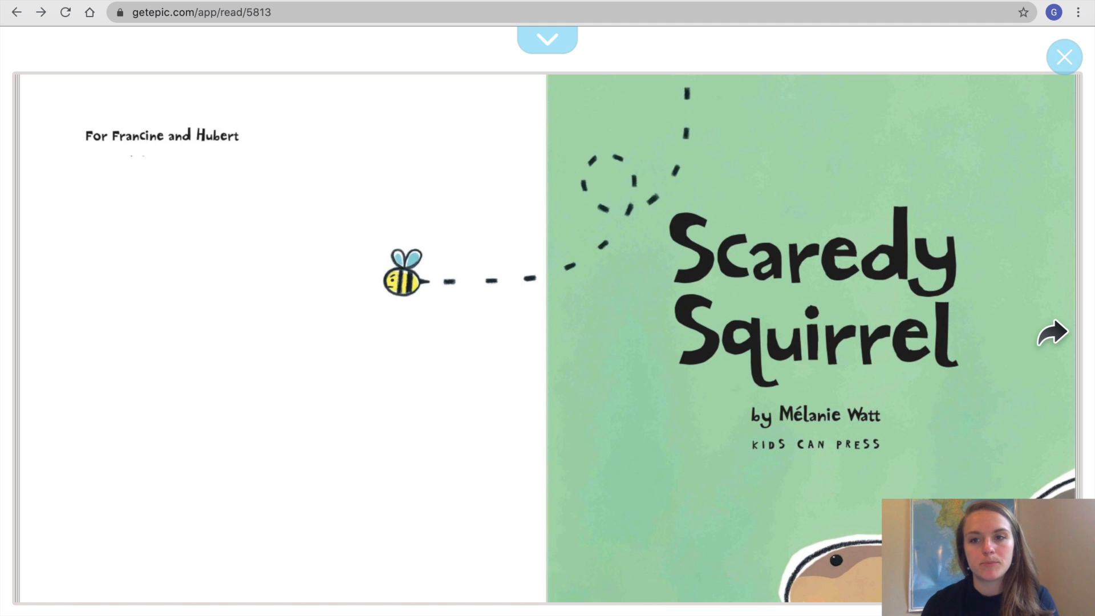
Turn into the story up to the "perfectly happy to stay right where he is" page
{"action": "left_click", "coordinate": [1052, 332]}
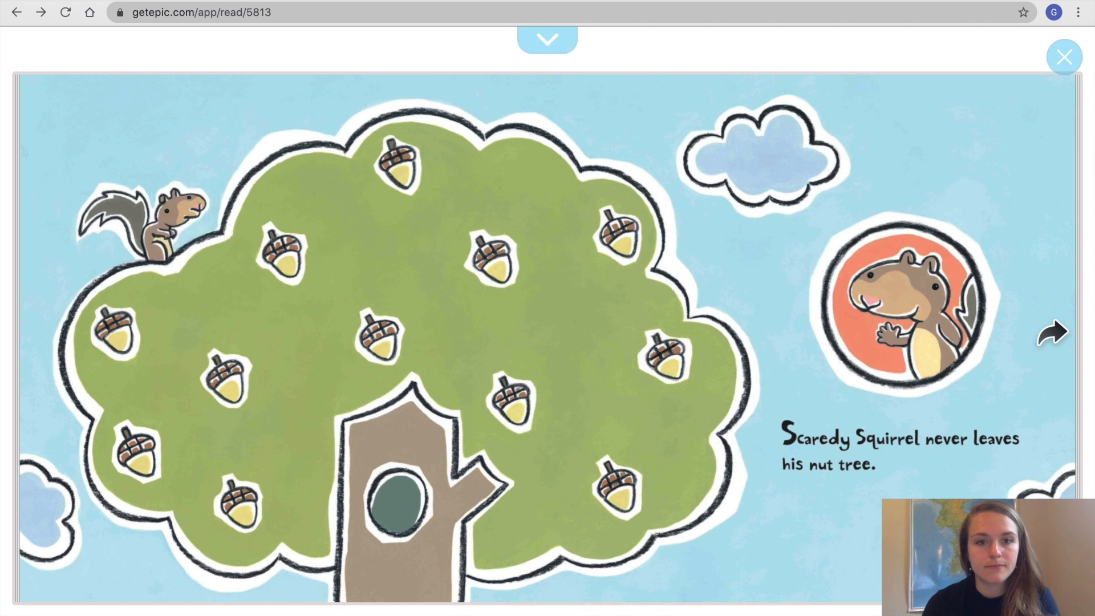
{"action": "left_click", "coordinate": [1053, 332]}
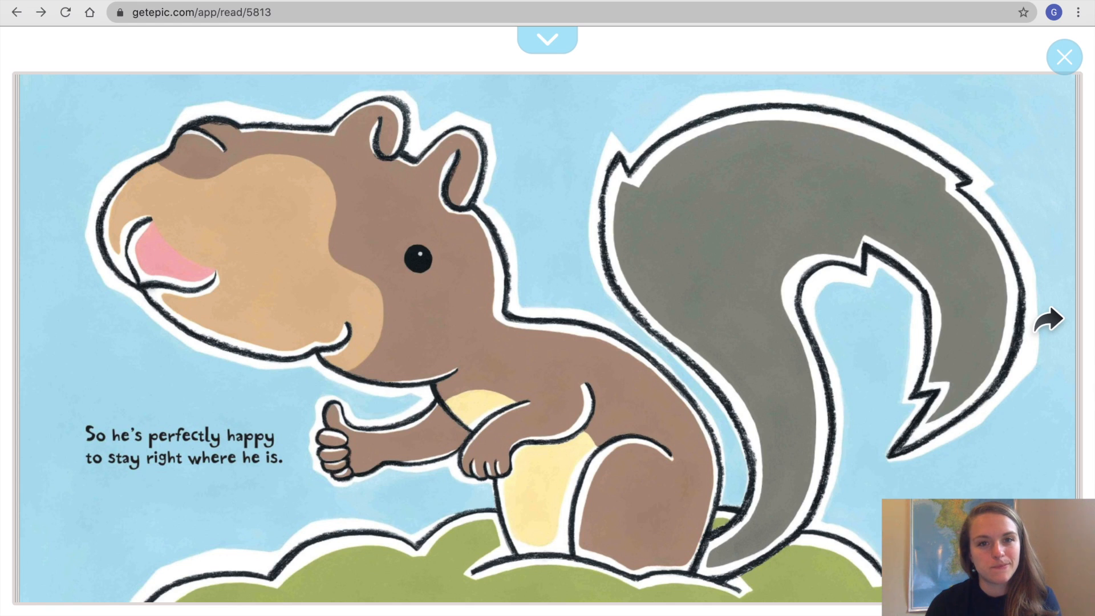
Turn past the advantages and disadvantages lists to the daily routine schedule page
{"action": "left_click", "coordinate": [1050, 319]}
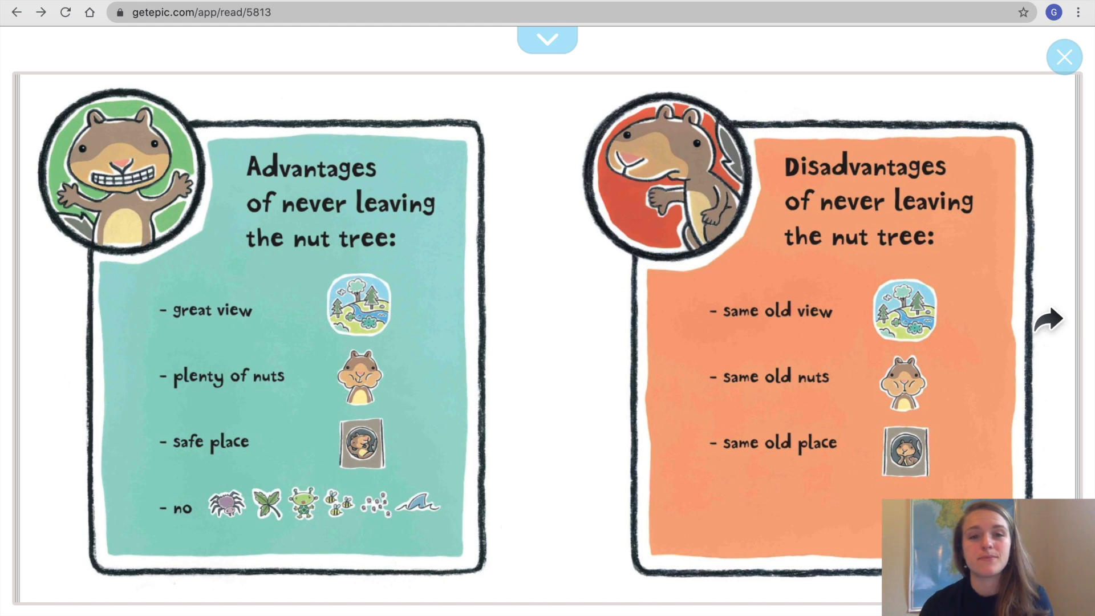
{"action": "left_click", "coordinate": [1050, 320]}
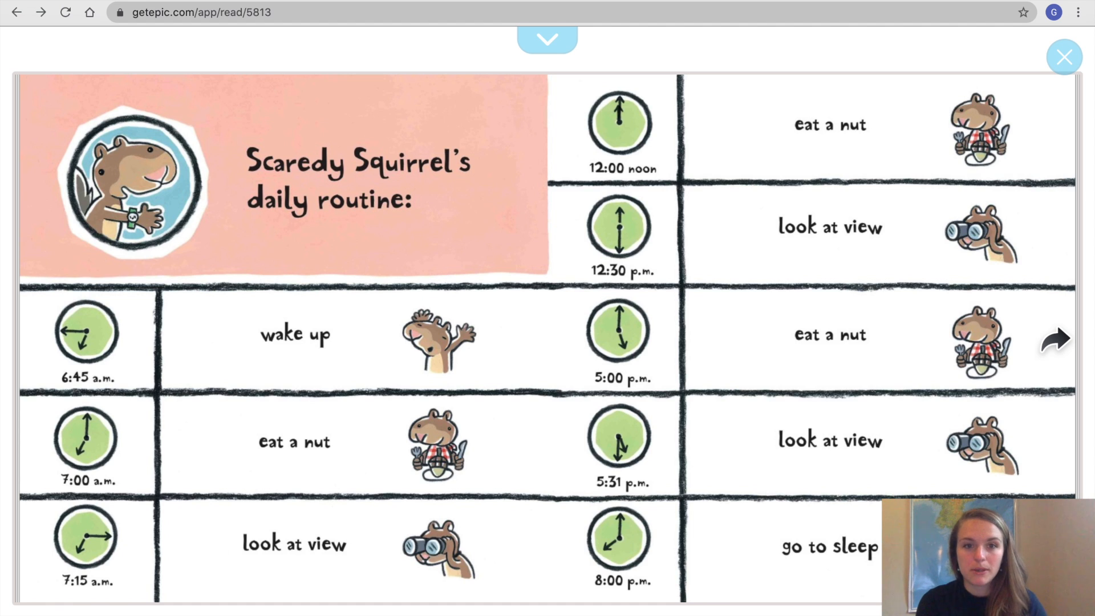
Turn past the daily routine and emergency kit pages to where he jumps and glides
{"action": "left_click", "coordinate": [1057, 340]}
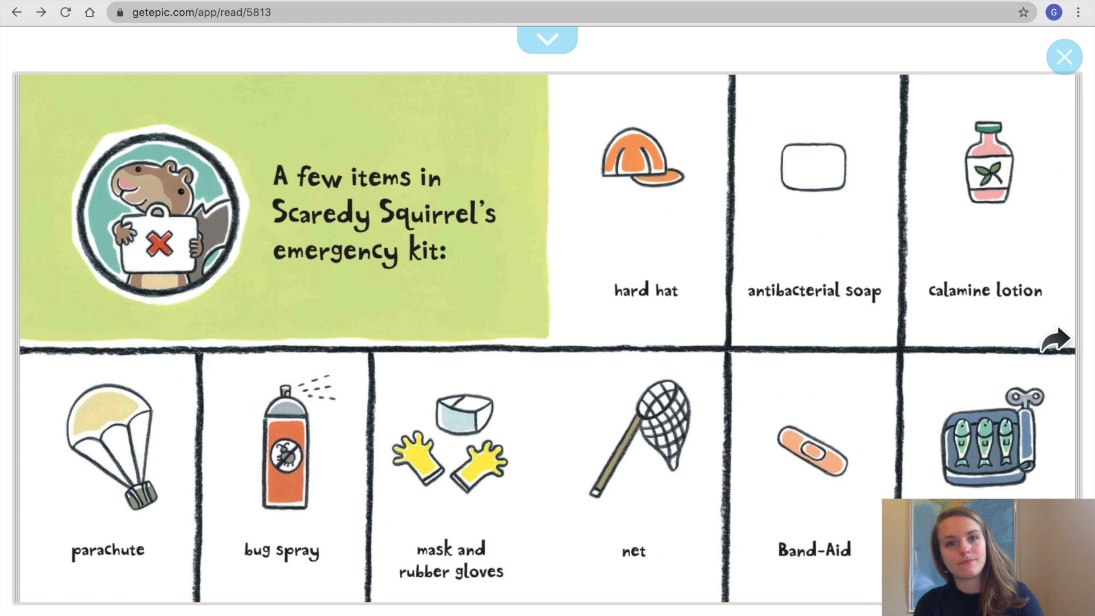
{"action": "left_click", "coordinate": [1056, 340]}
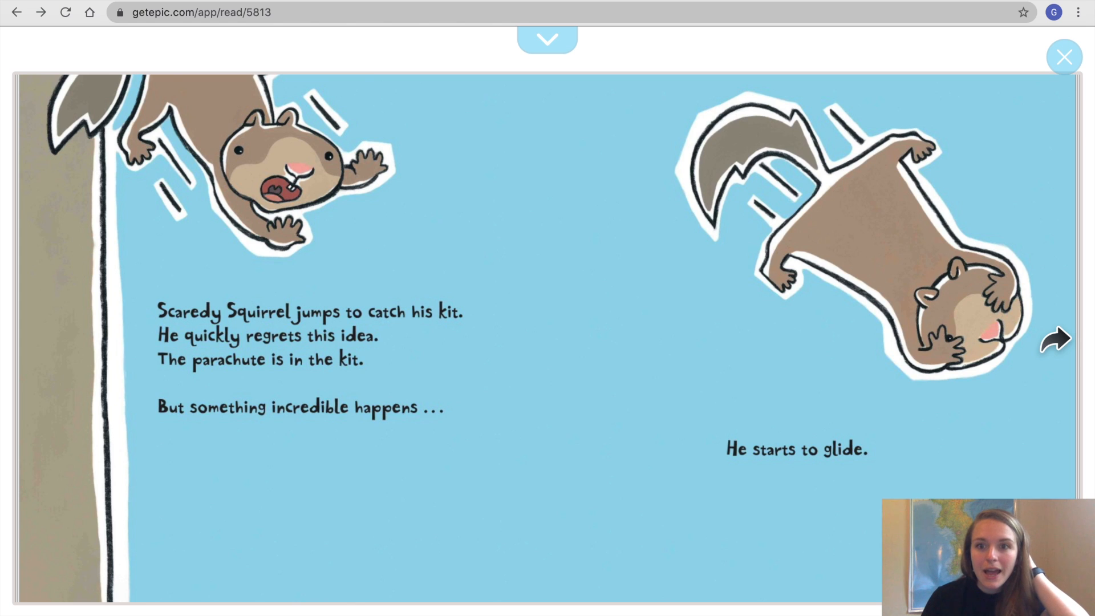
Turn past the flying squirrel page to the overjoyed glide that ends in a bush
{"action": "left_click", "coordinate": [1059, 340]}
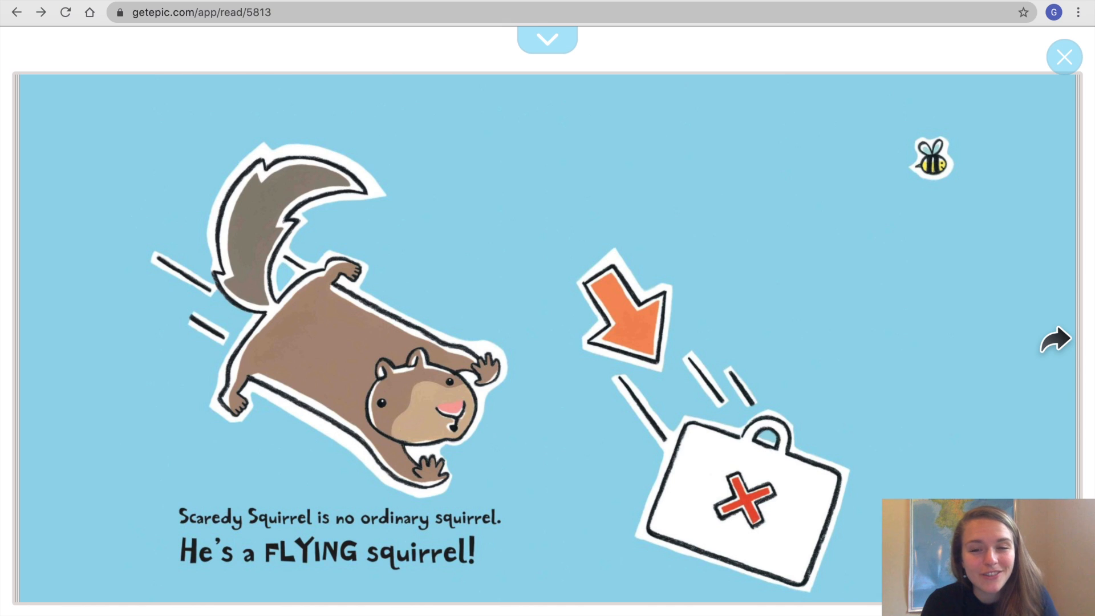
{"action": "left_click", "coordinate": [1059, 340]}
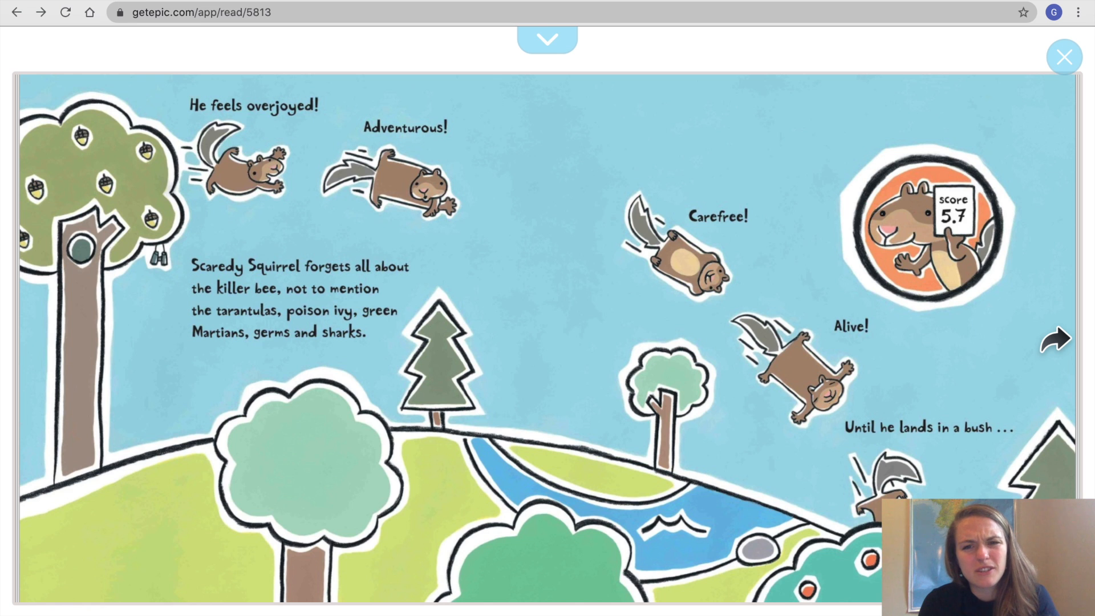
Turn through the P.S. page marked THE END to the Finish Book screen
{"action": "left_click", "coordinate": [1058, 340]}
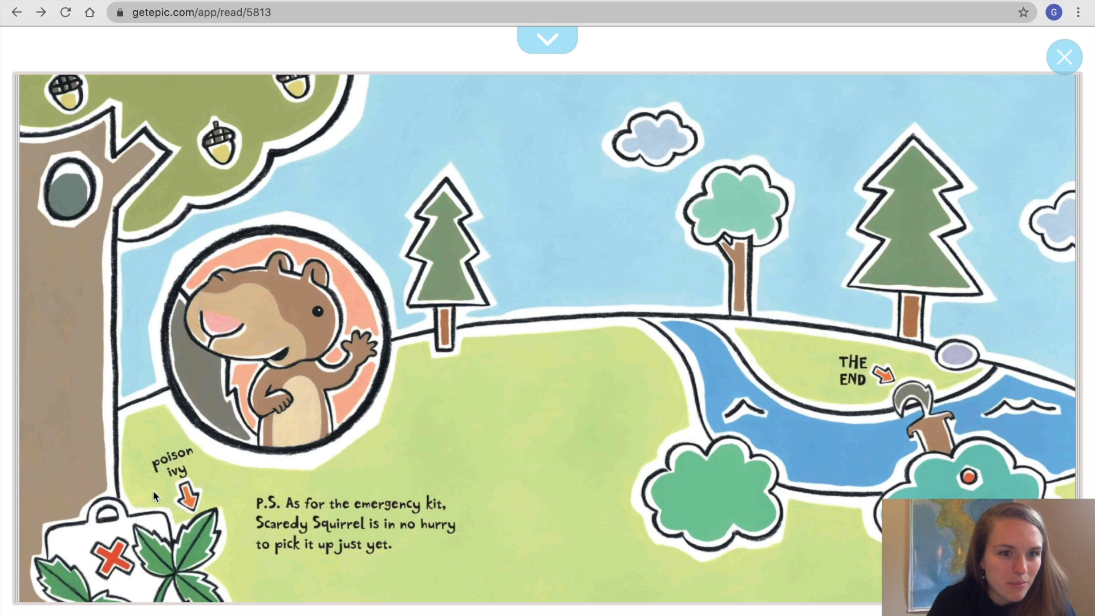
{"action": "mouse_move", "coordinate": [207, 559]}
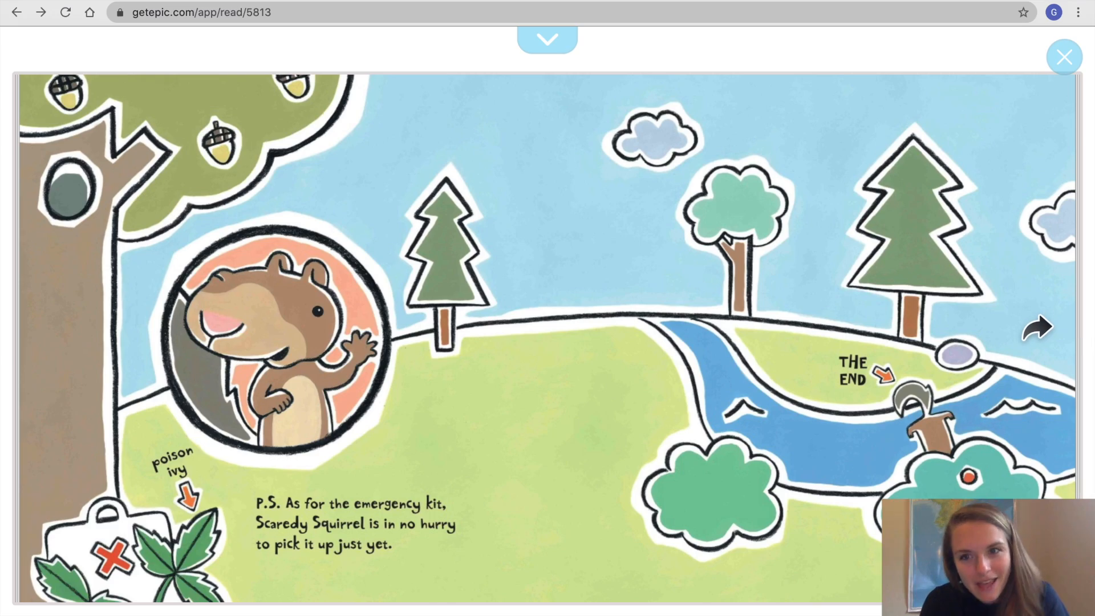
{"action": "left_click", "coordinate": [1038, 329]}
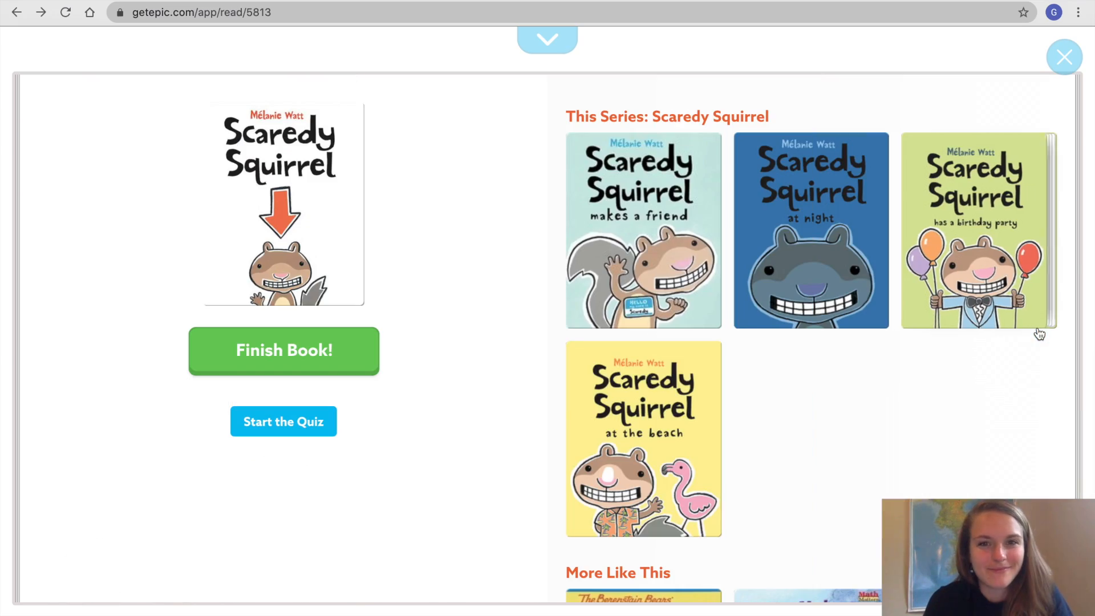